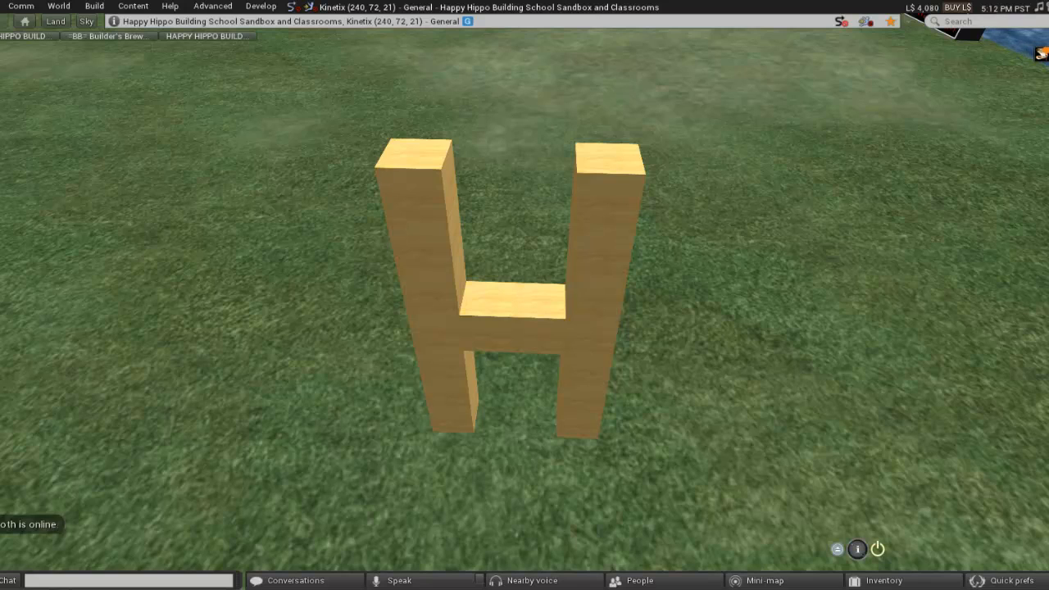
Step: Bring up the Build/Edit floater from the top menu beside the block-letter H
{"action": "left_click", "coordinate": [94, 6]}
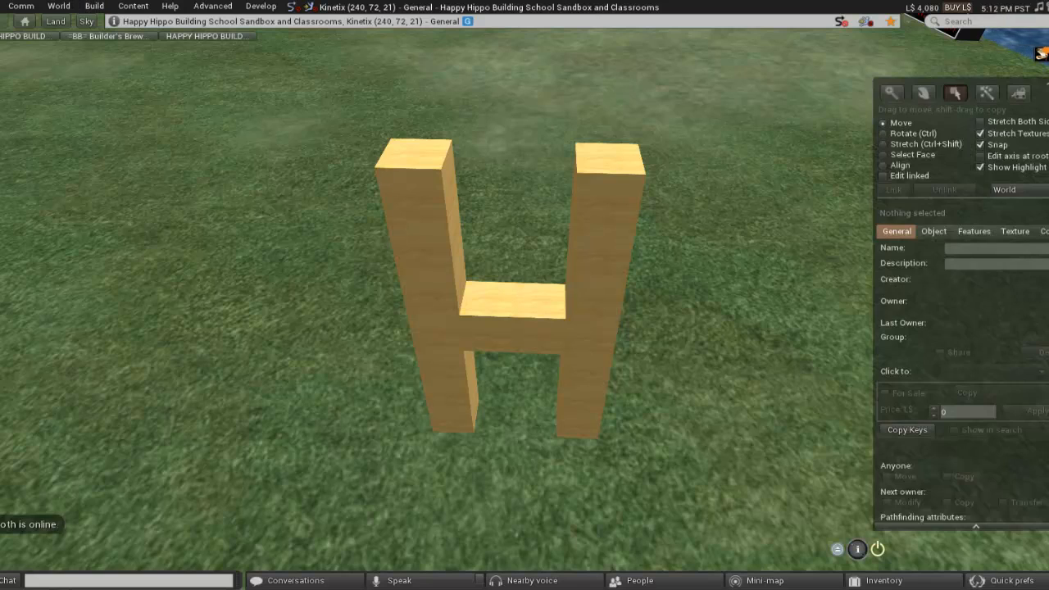
Step: Link all the H's blocks into one object and show its Features physics settings
{"action": "left_click", "coordinate": [511, 303]}
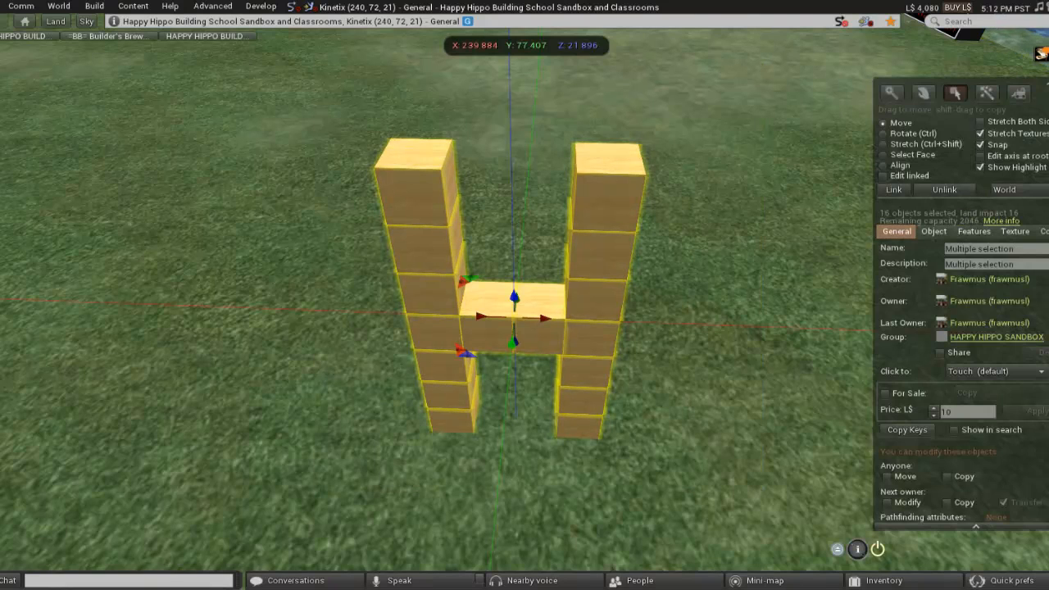
{"action": "left_click", "coordinate": [418, 172]}
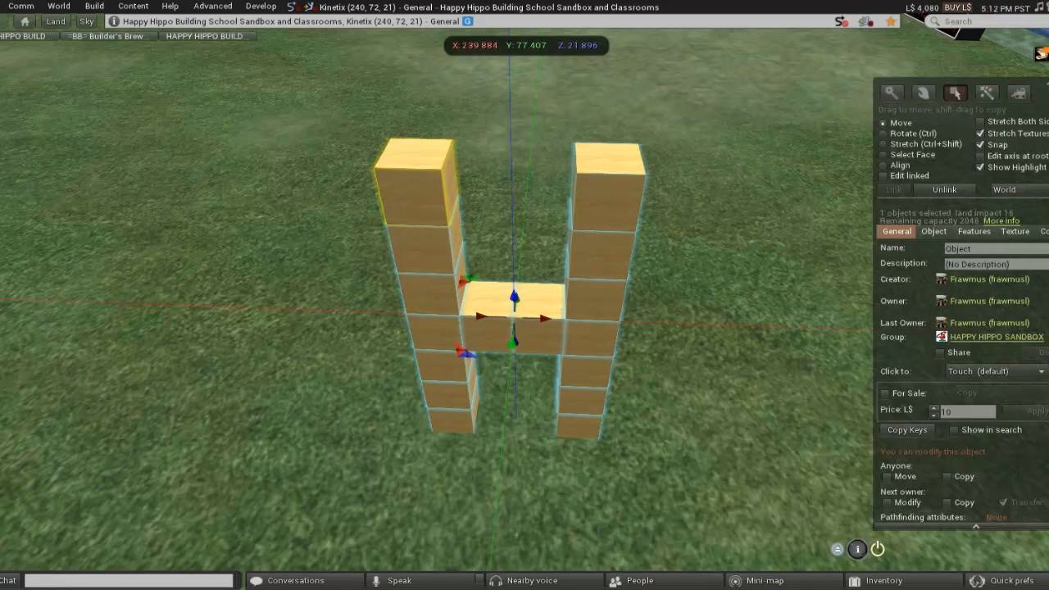
{"action": "left_click", "coordinate": [973, 231]}
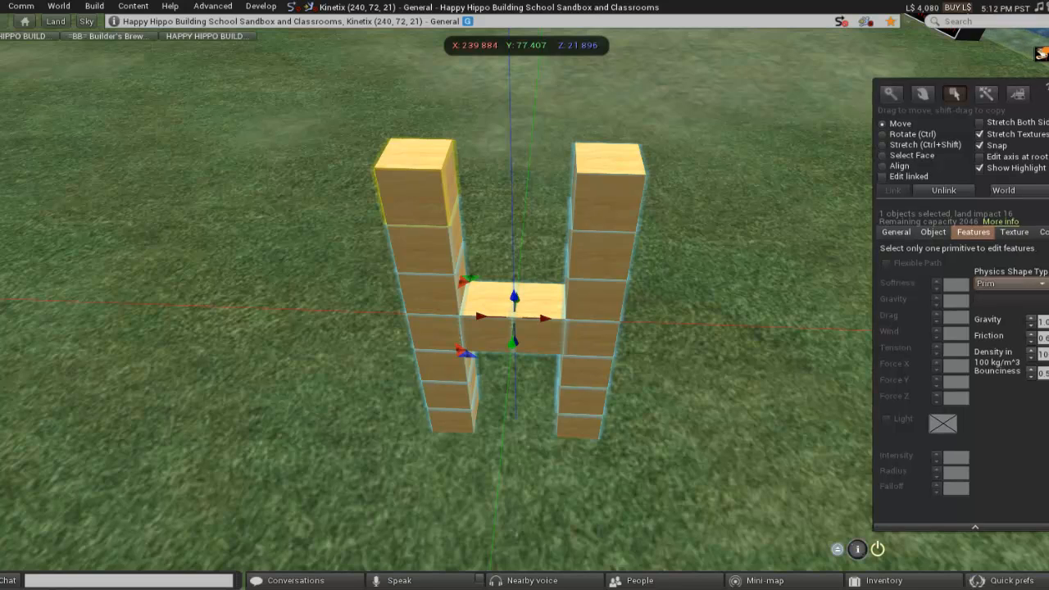
Step: Change the linked H's Physics Shape Type from Prim to Convex Hull
{"action": "left_click", "coordinate": [1008, 282]}
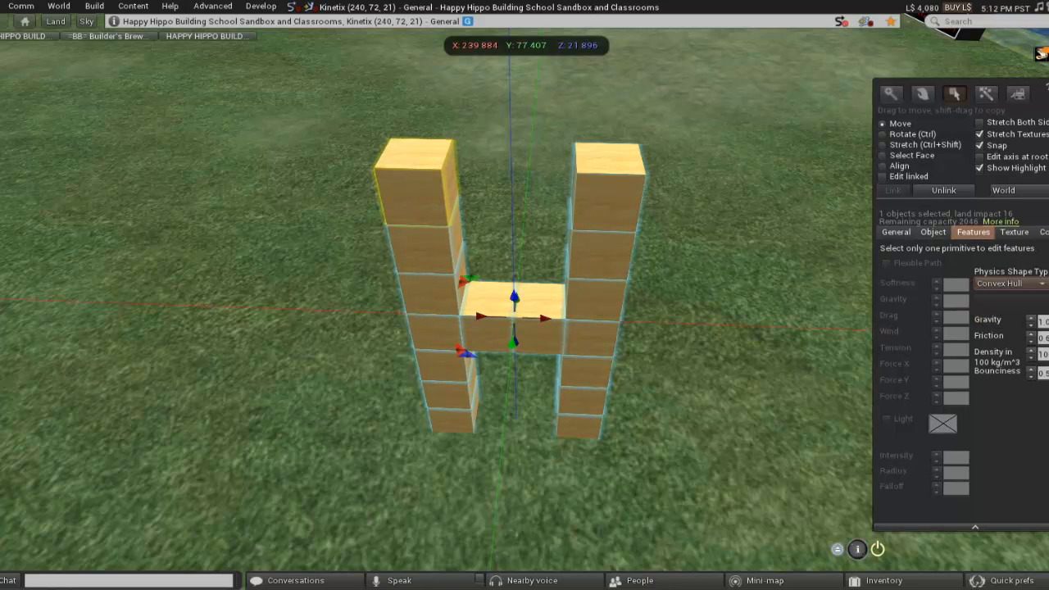